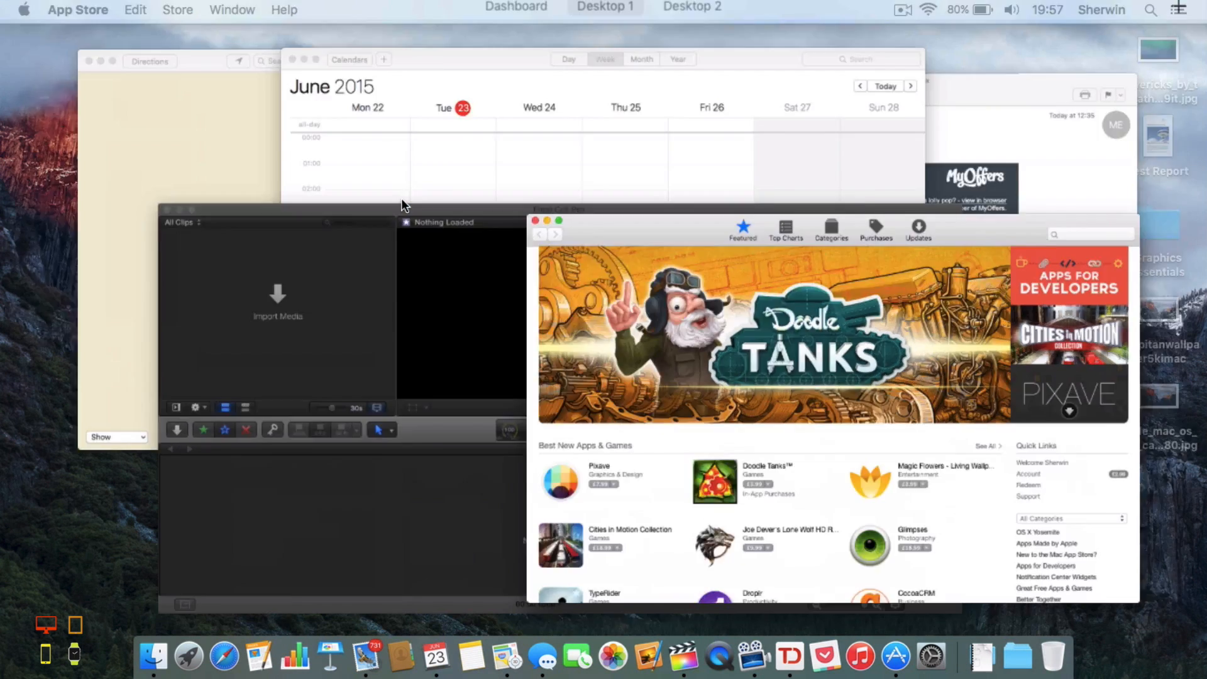
Step: Show Desktop 1's Maps, Calendar, Mail, Final Cut Pro and App Store windows side by side
key(F3)
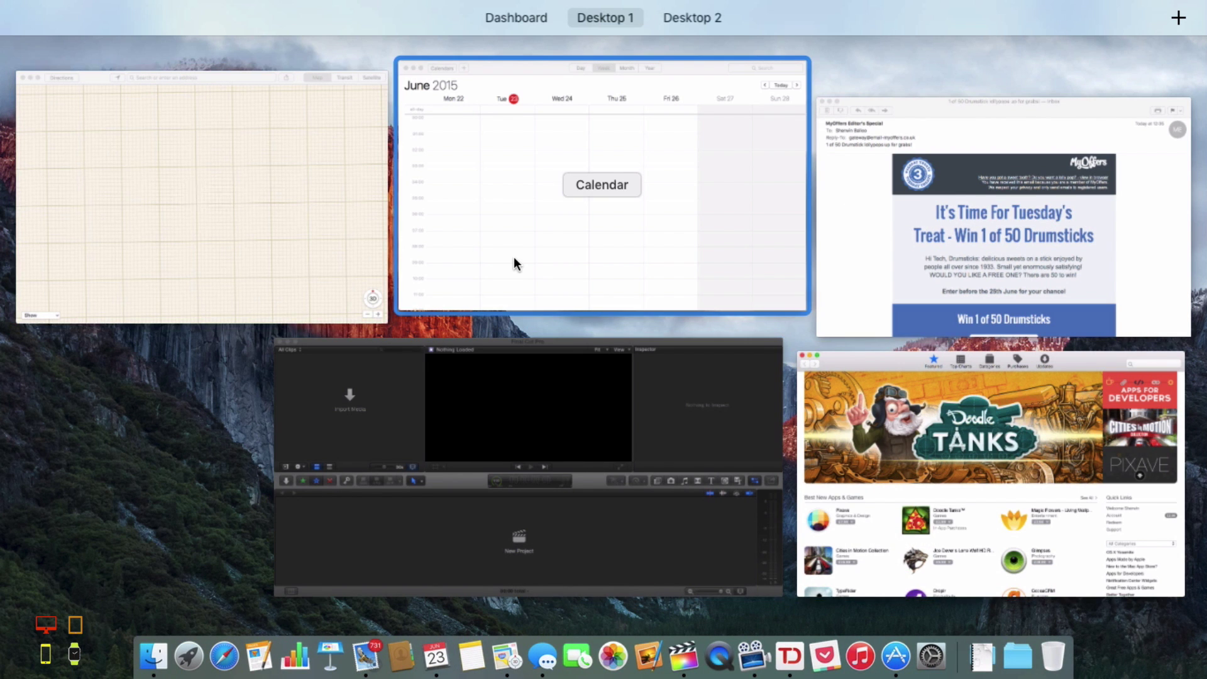
mouse_move(561, 161)
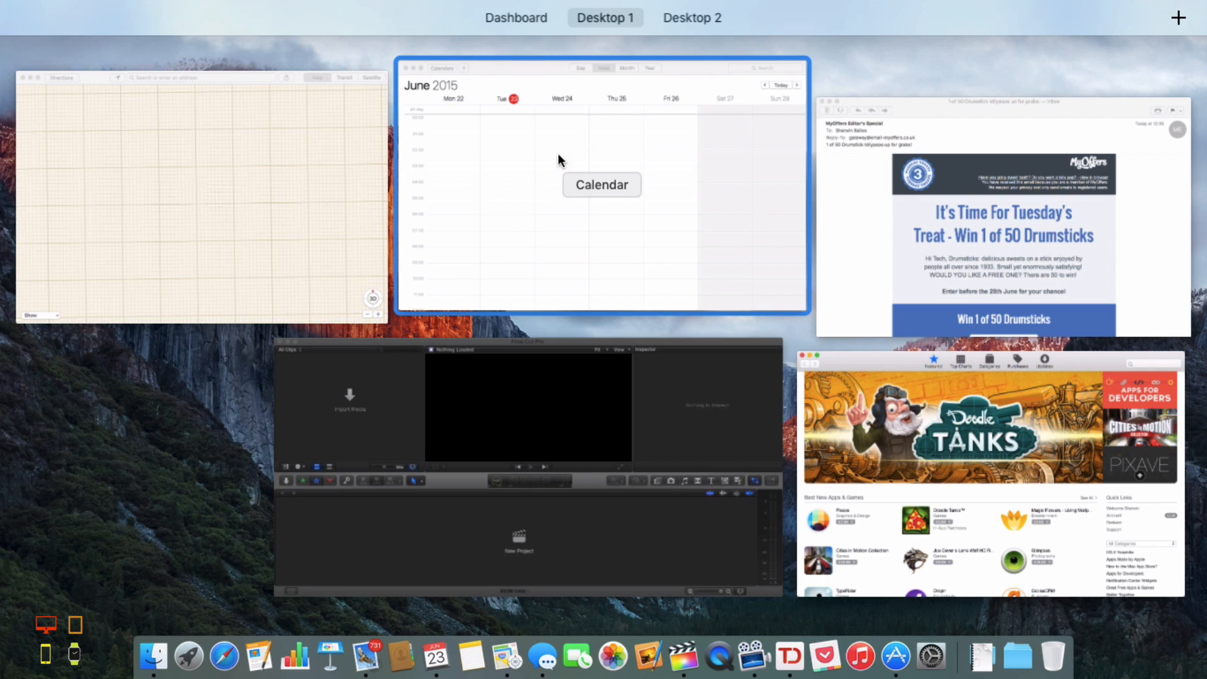
mouse_move(626, 195)
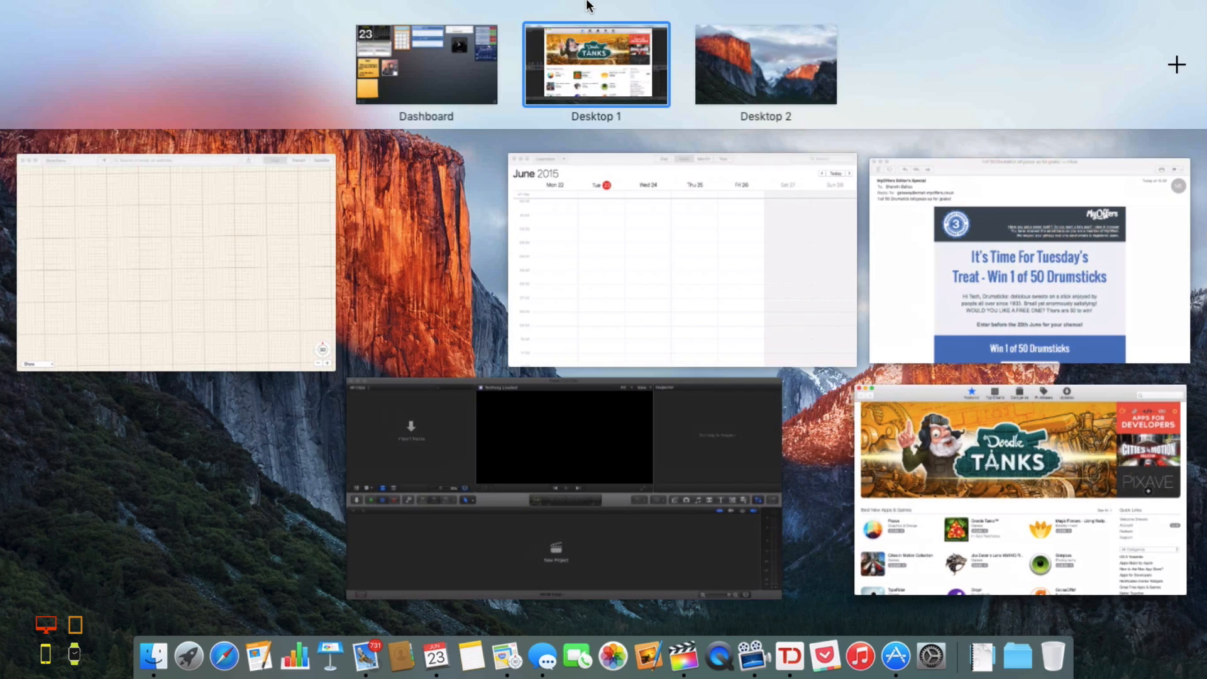
mouse_move(289, 5)
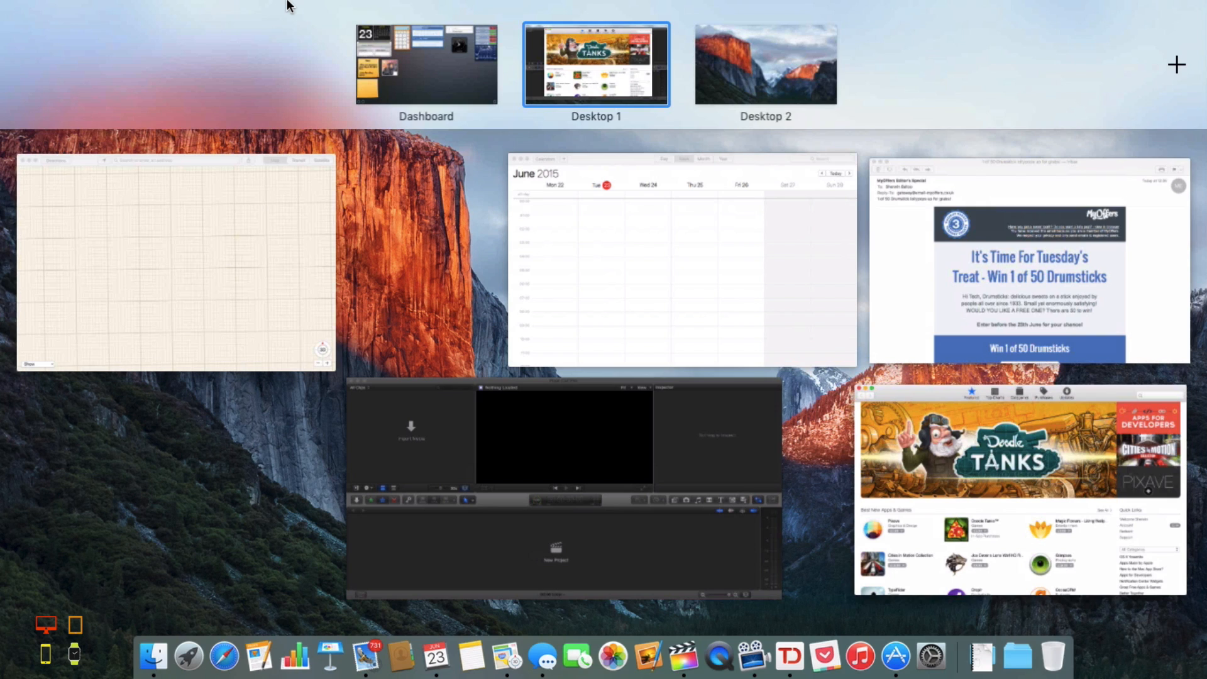
mouse_move(352, 161)
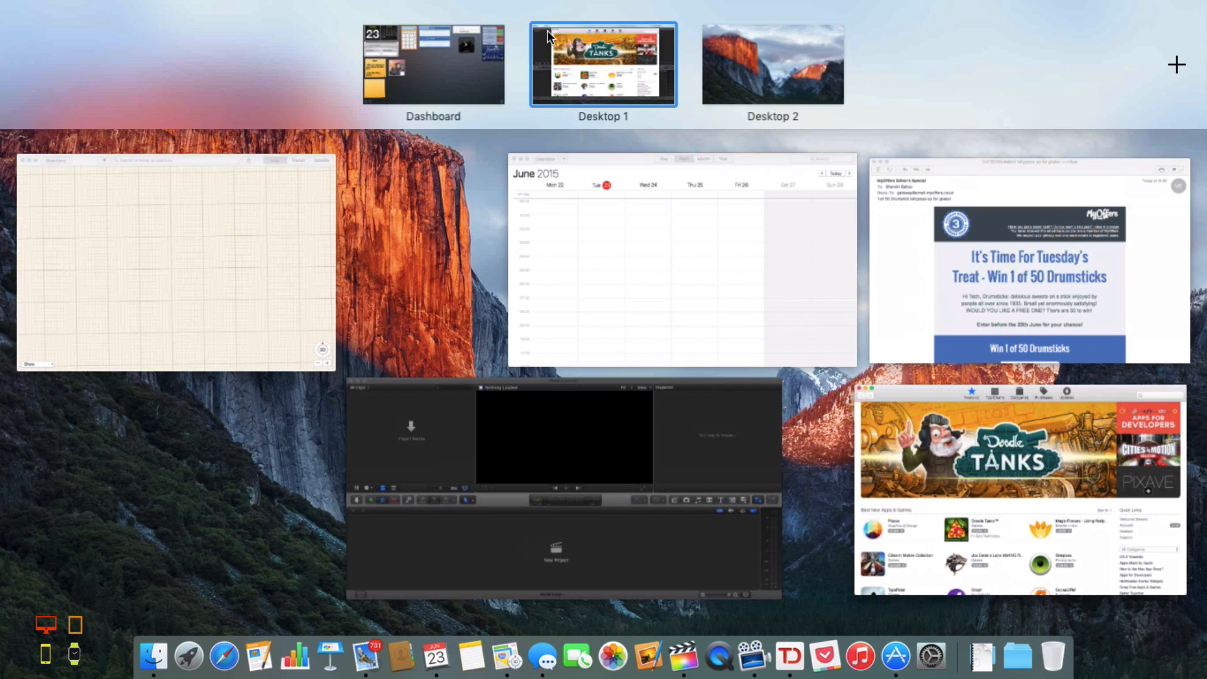
mouse_move(651, 88)
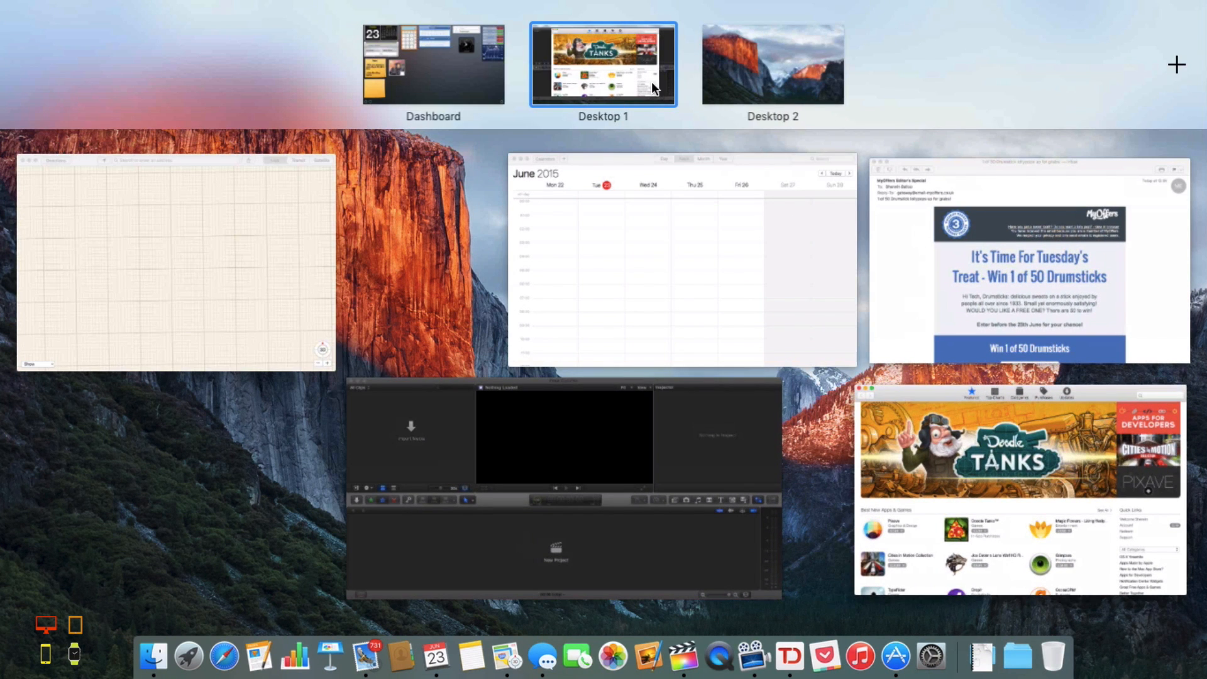
mouse_move(713, 78)
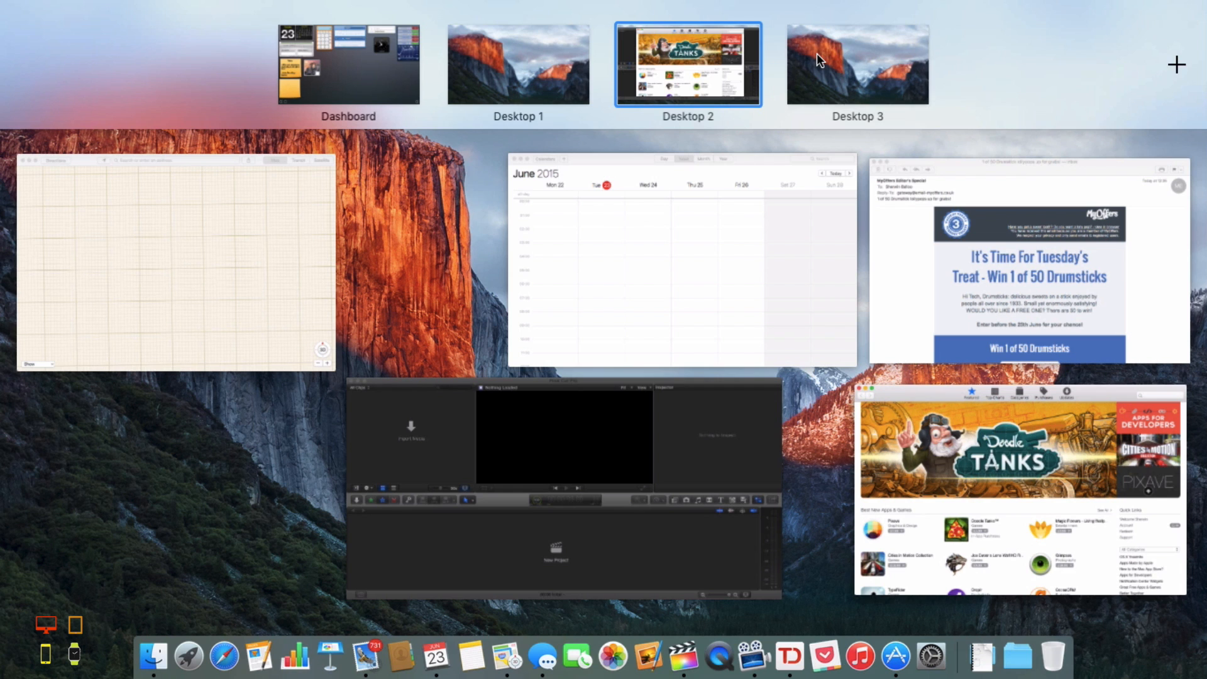
mouse_move(790, 40)
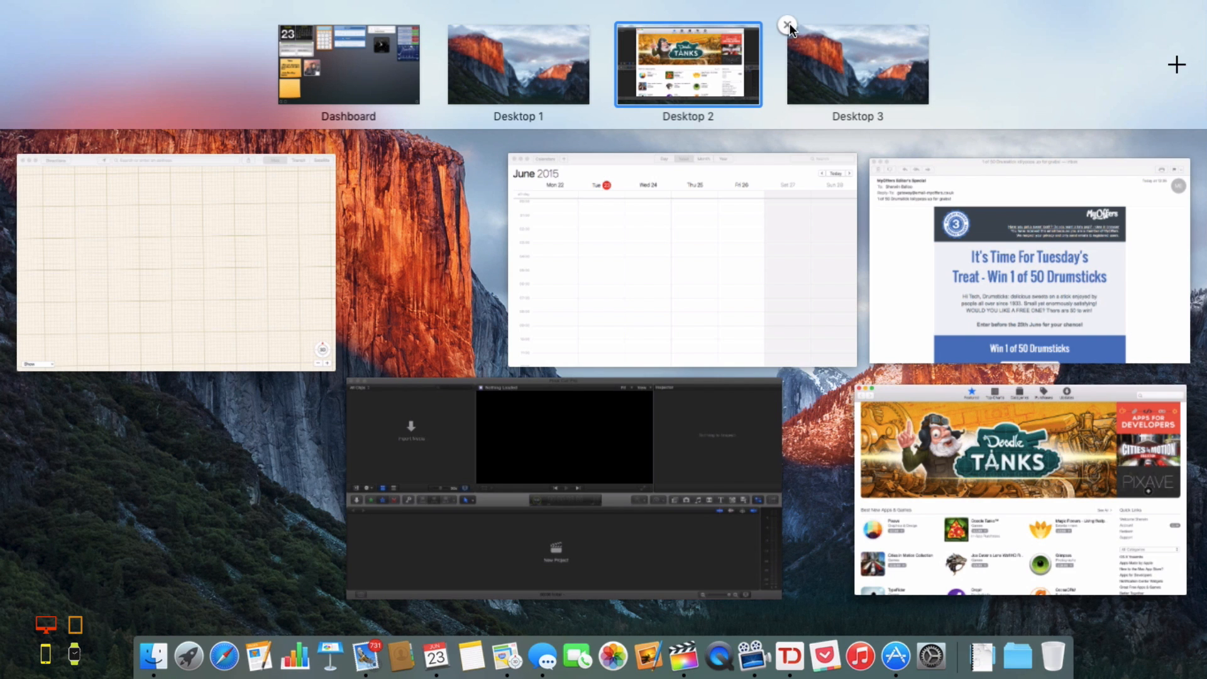
Step: Close the empty Desktop 3 from the Spaces bar
click(785, 23)
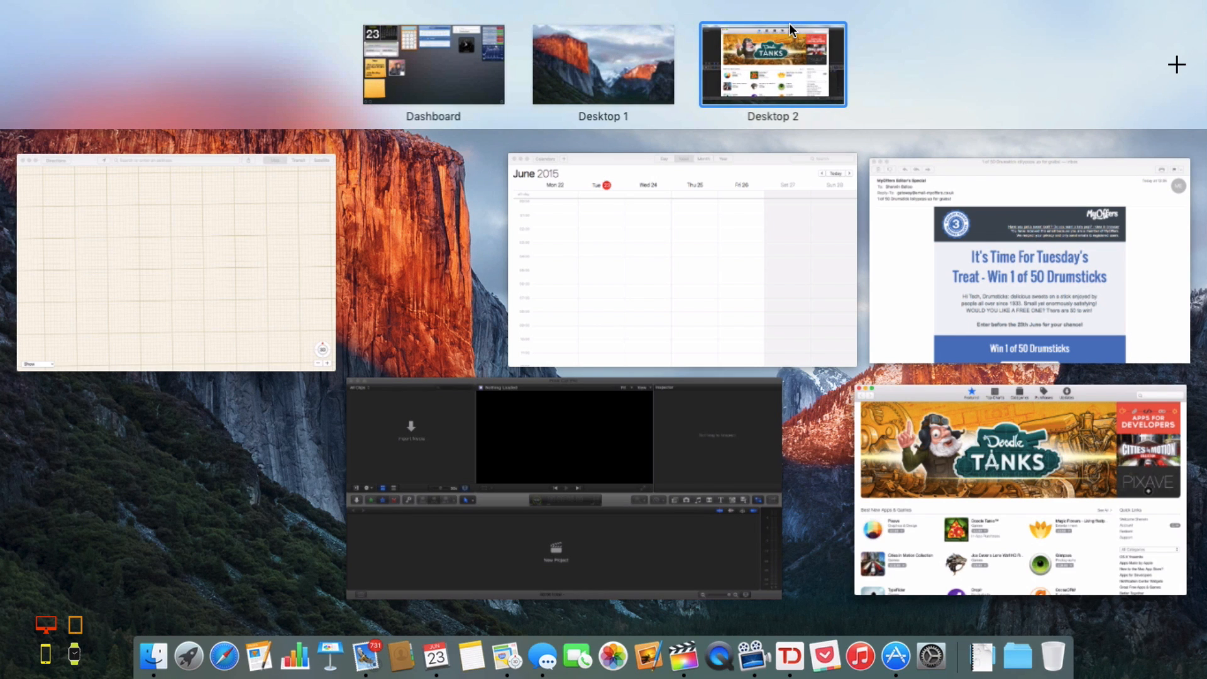
mouse_move(480, 292)
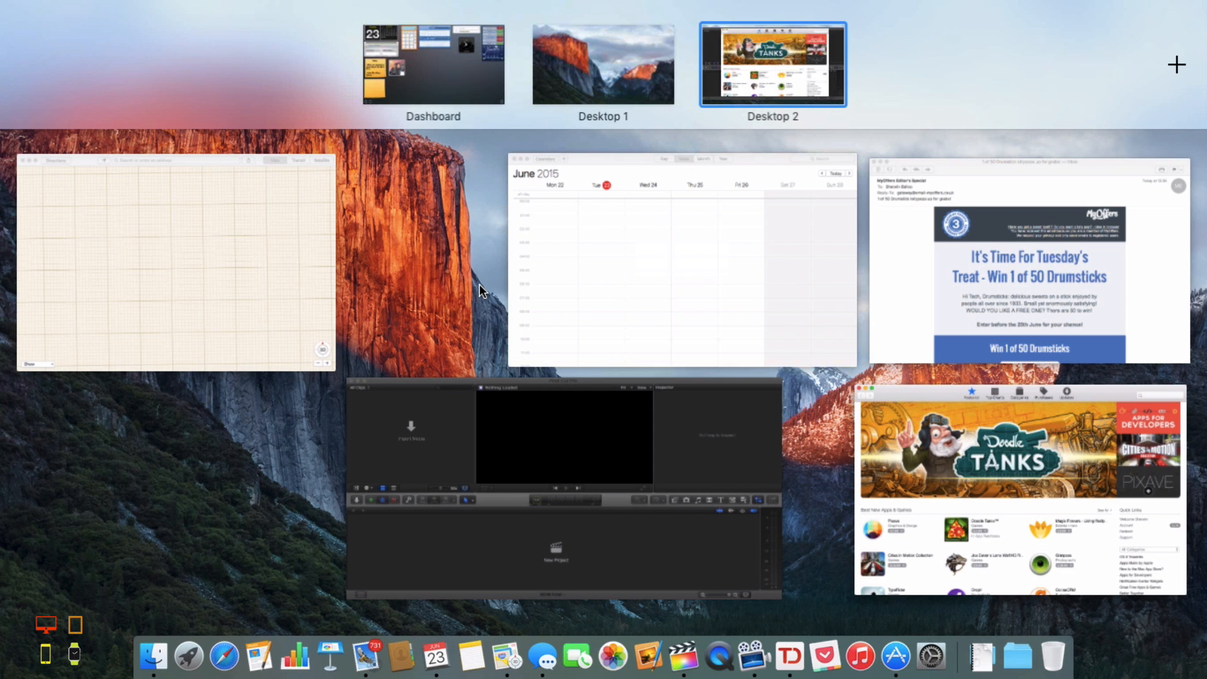
Step: Bring Final Cut Pro forward to fill the screen, then return to the overview of Desktop 2
click(554, 438)
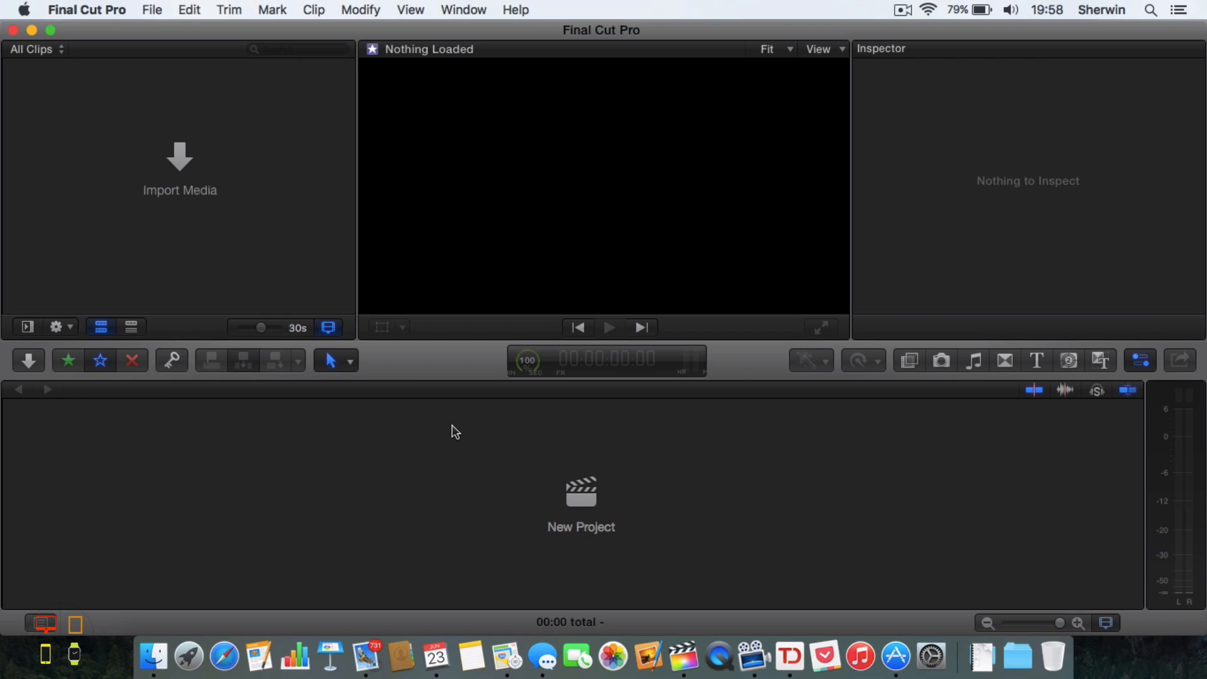
key(F3)
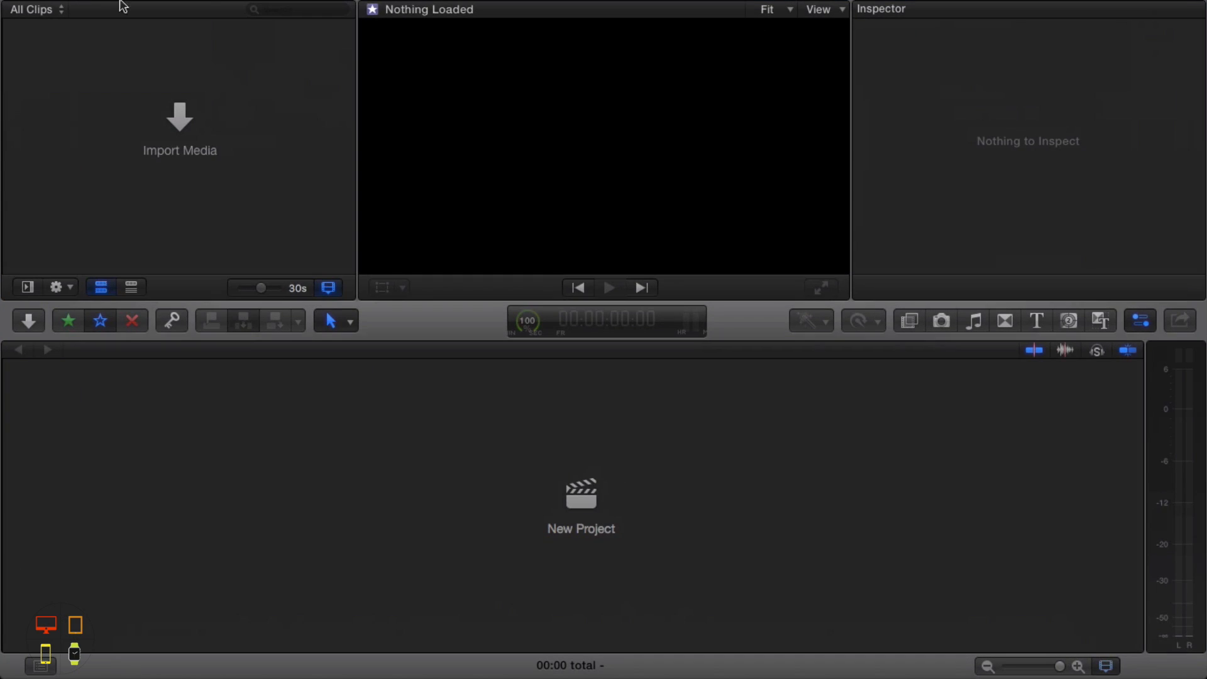
mouse_move(502, 166)
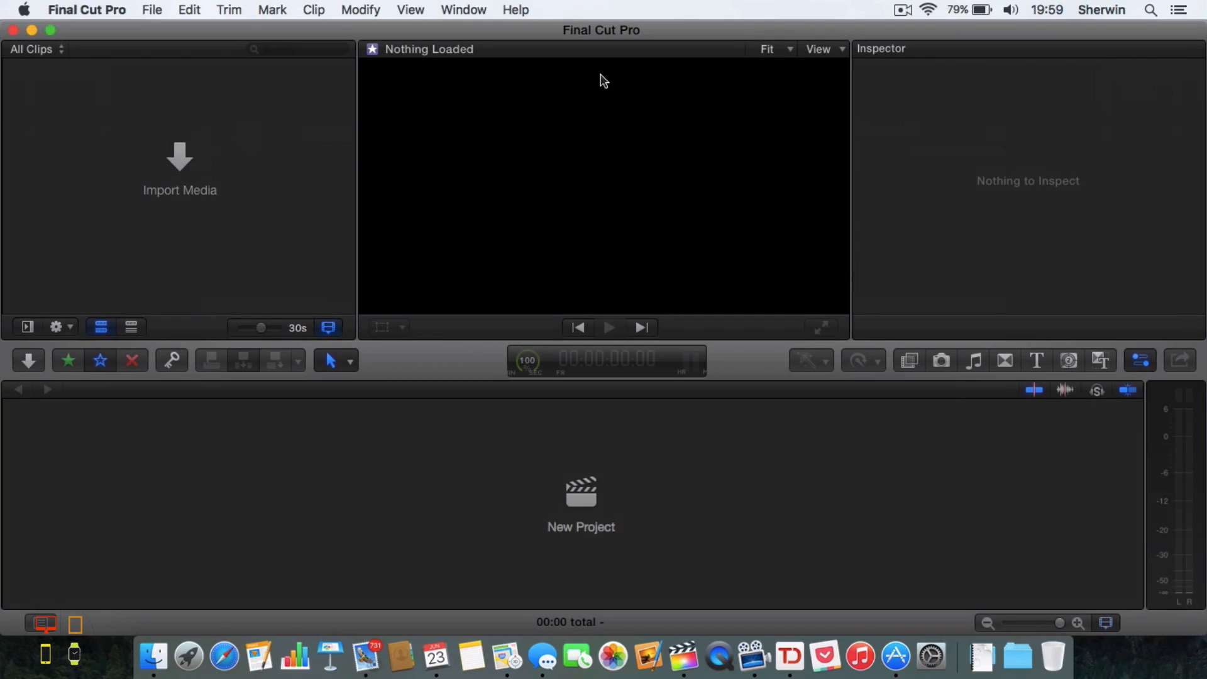
key(F3)
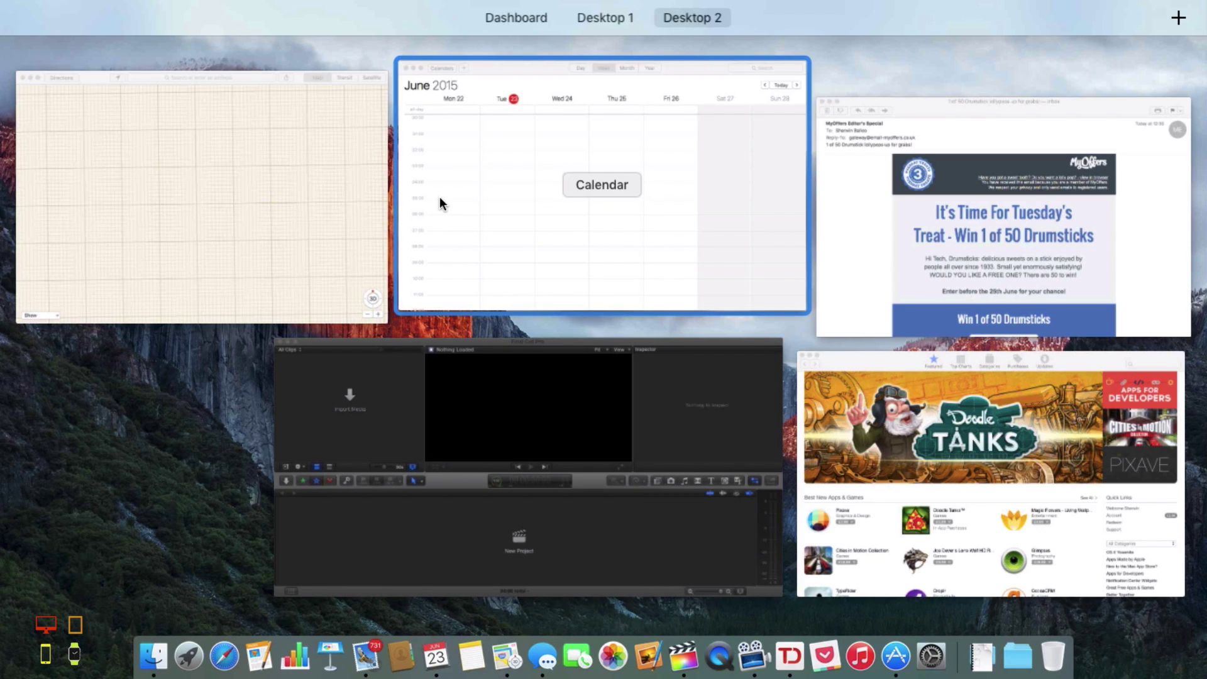
Step: Exit the overview back to Final Cut Pro's empty editing window
click(527, 408)
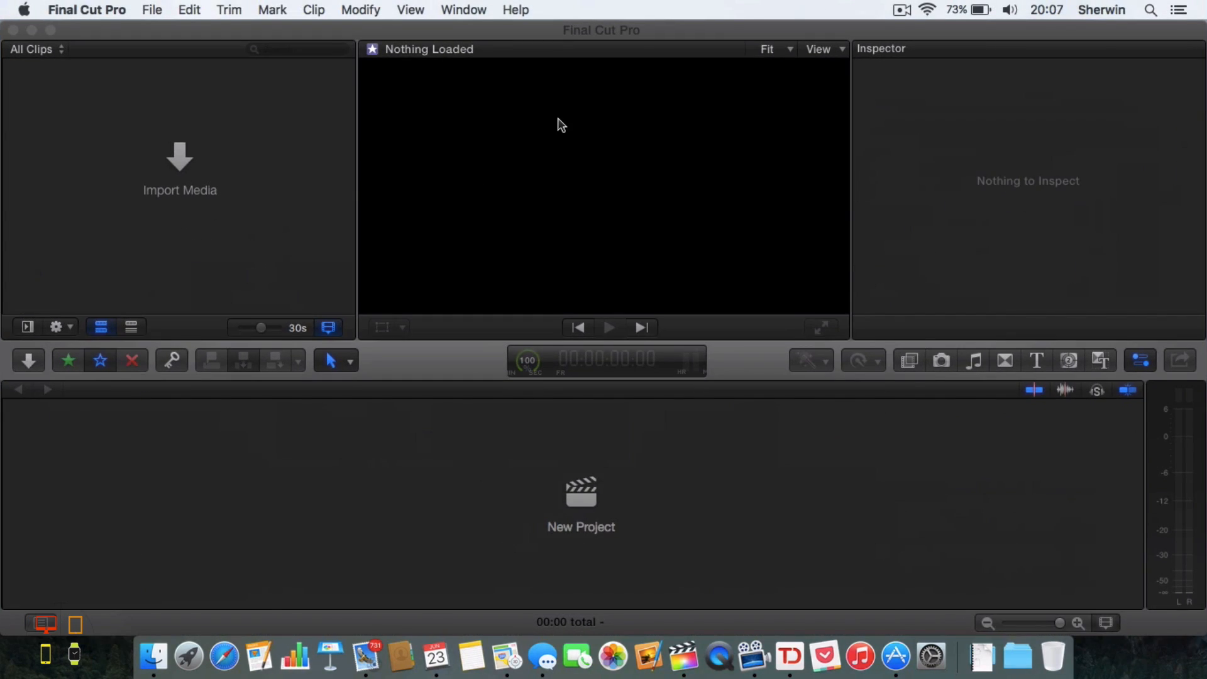